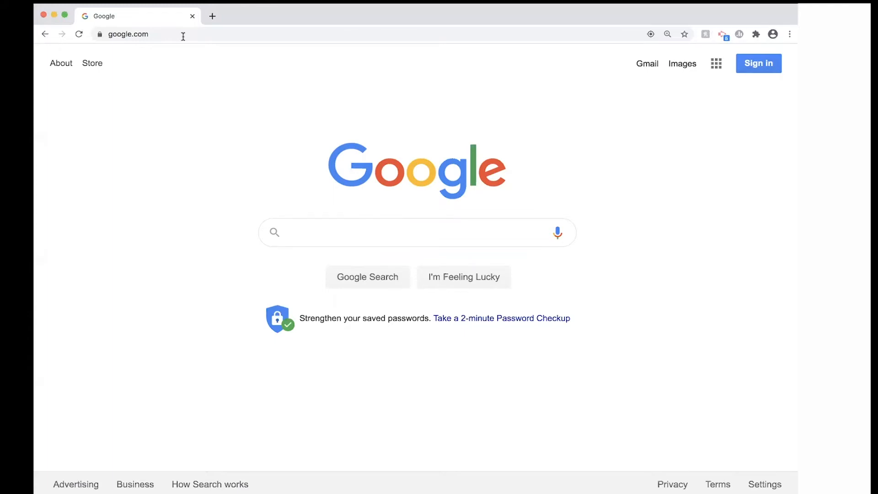
pyautogui.moveTo(321, 46)
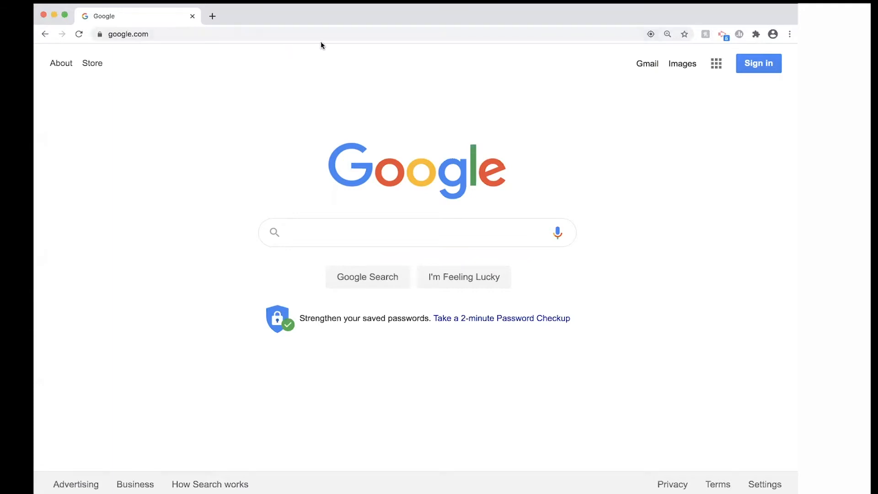
pyautogui.click(646, 63)
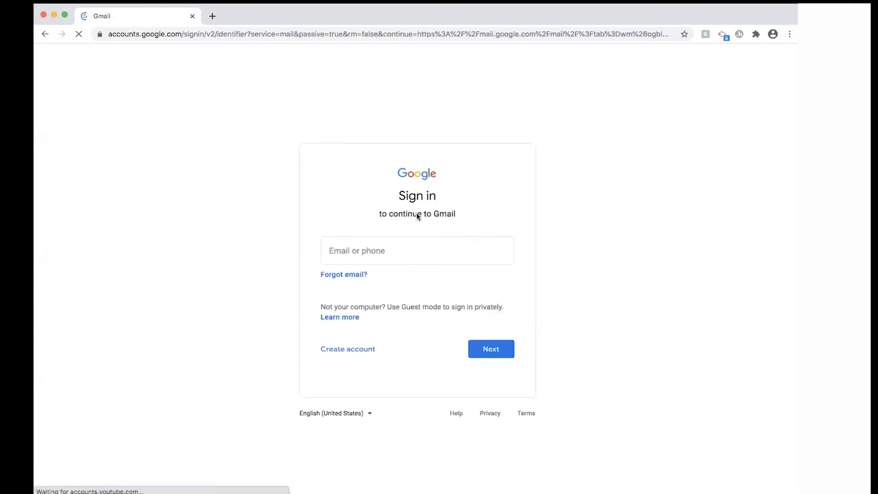
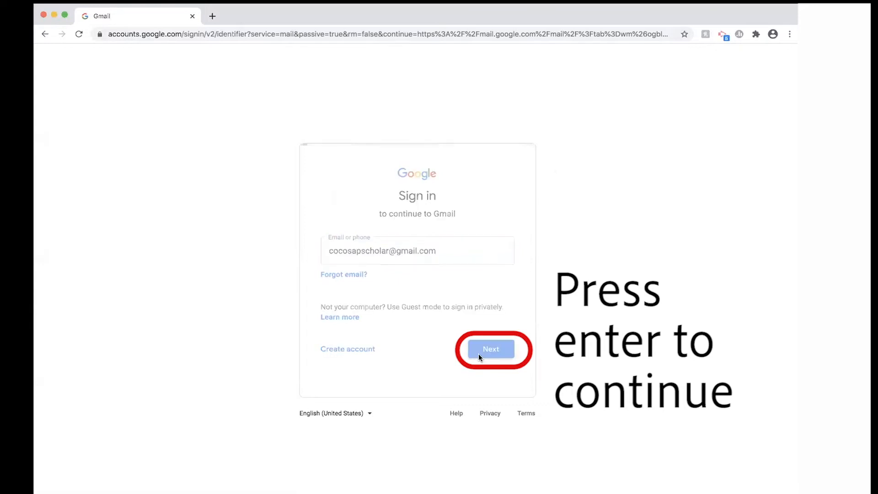
pyautogui.click(490, 348)
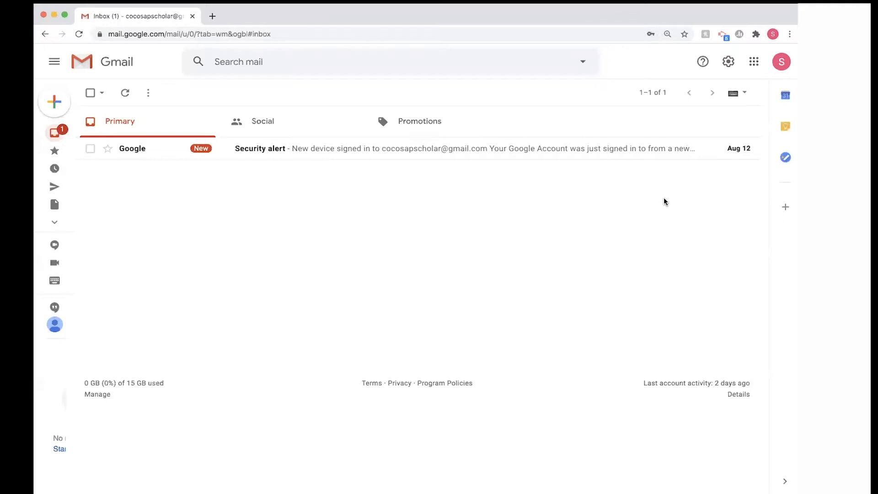
pyautogui.moveTo(741, 50)
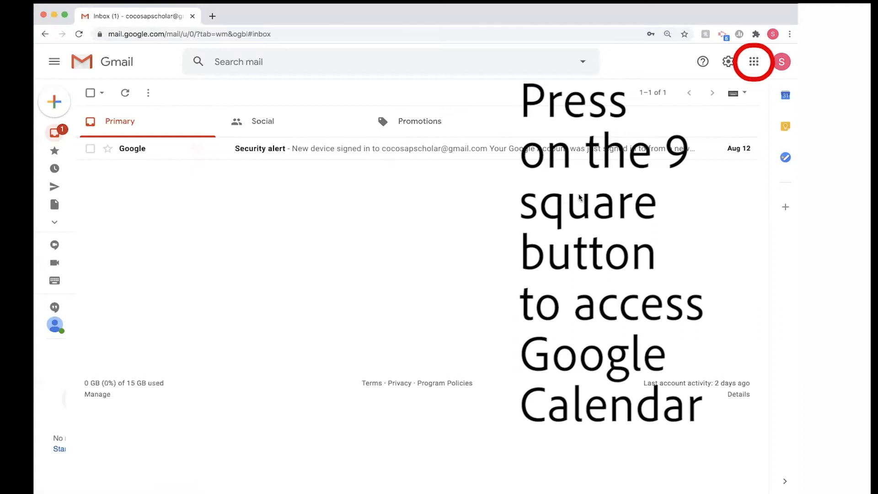
pyautogui.moveTo(753, 62)
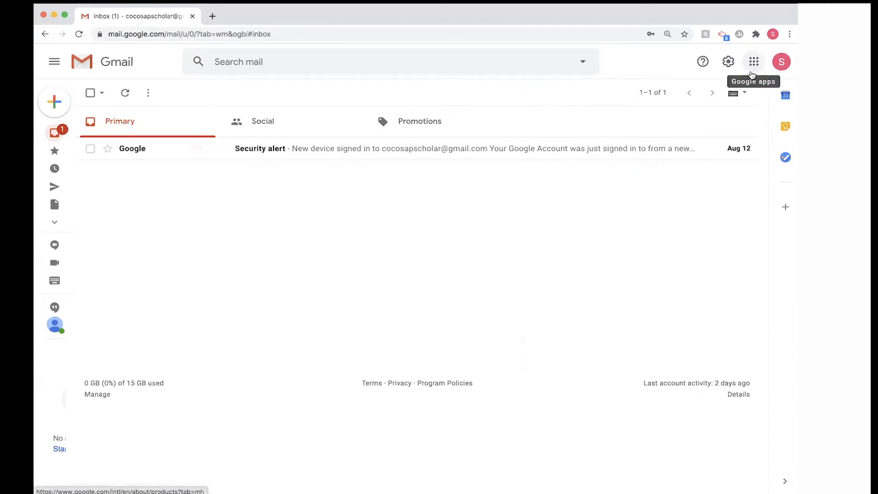
# Launch Google Calendar from the Gmail apps grid, showing the August 9–15, 2020 week
pyautogui.click(754, 61)
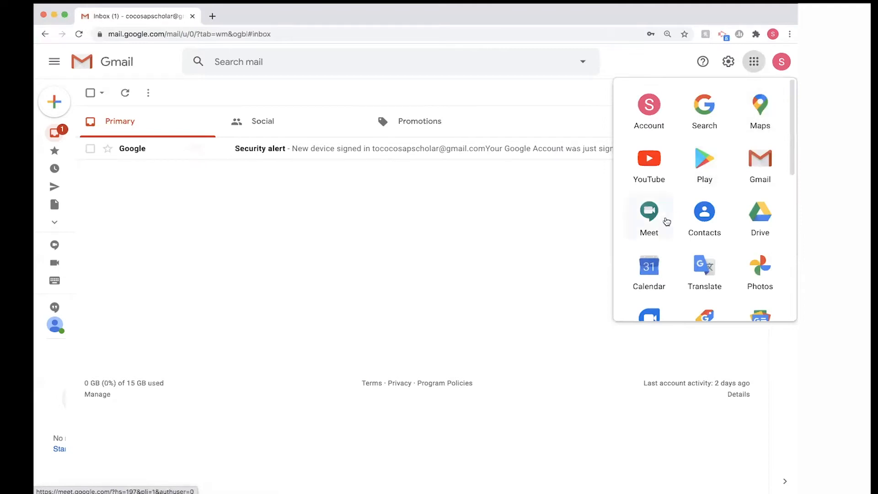
pyautogui.moveTo(634, 267)
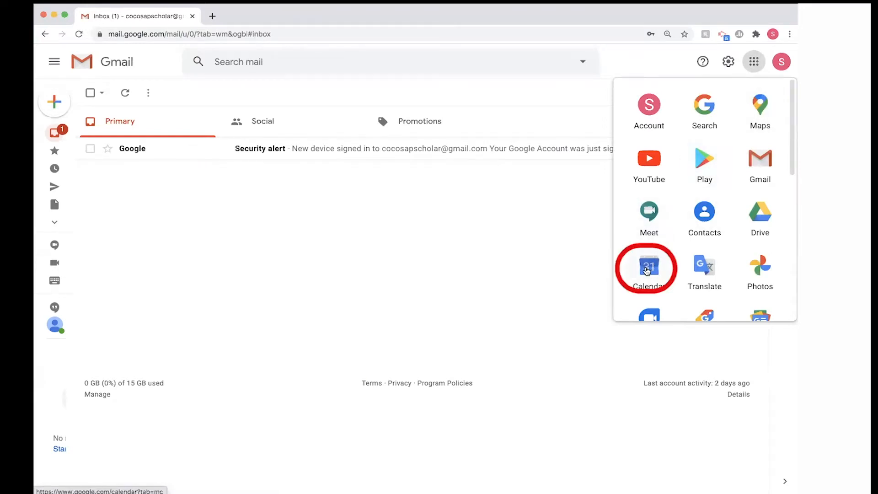
pyautogui.click(647, 269)
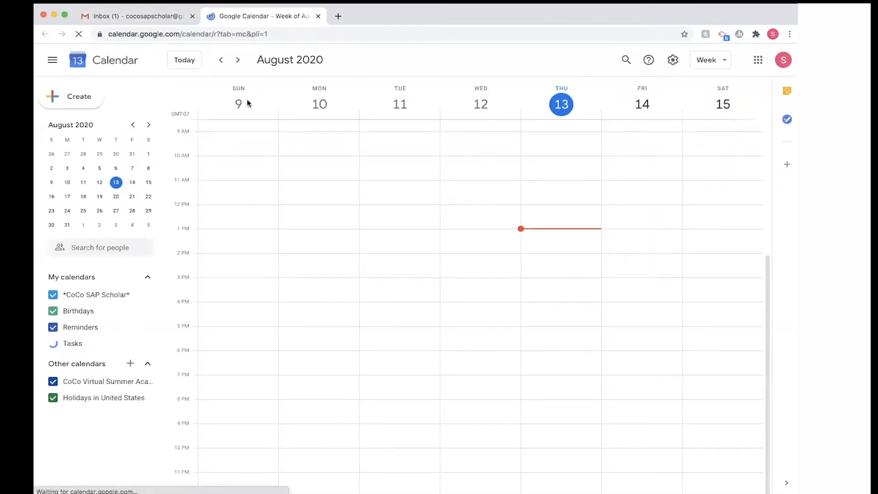
pyautogui.click(53, 344)
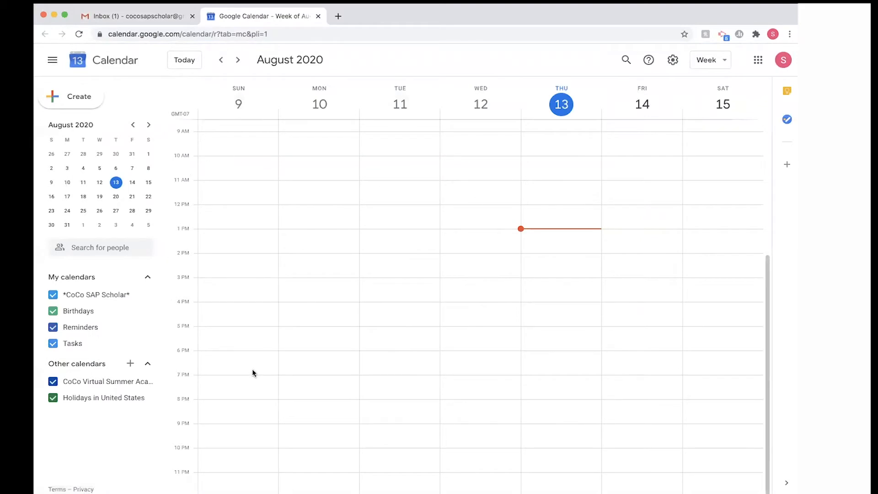
pyautogui.moveTo(265, 285)
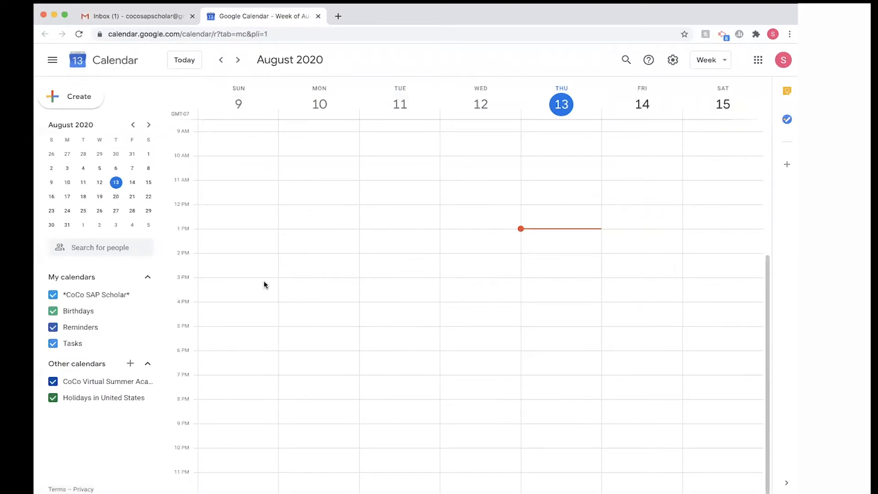
pyautogui.moveTo(677, 111)
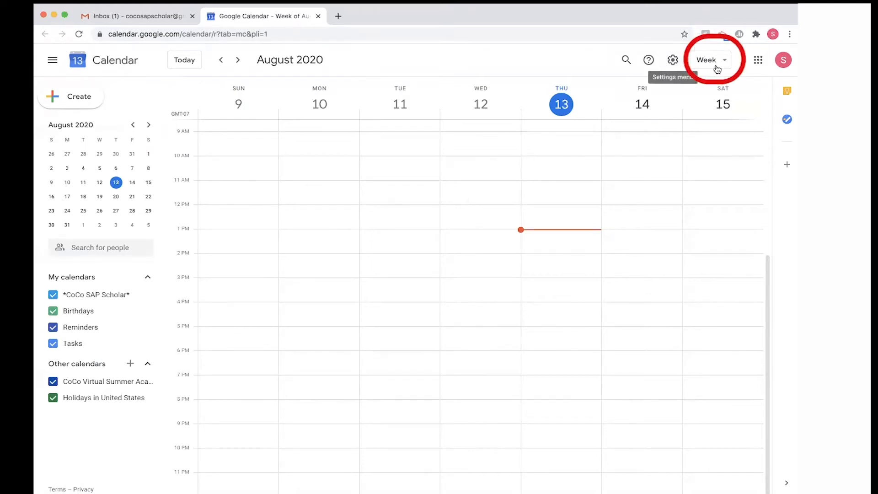
pyautogui.click(707, 60)
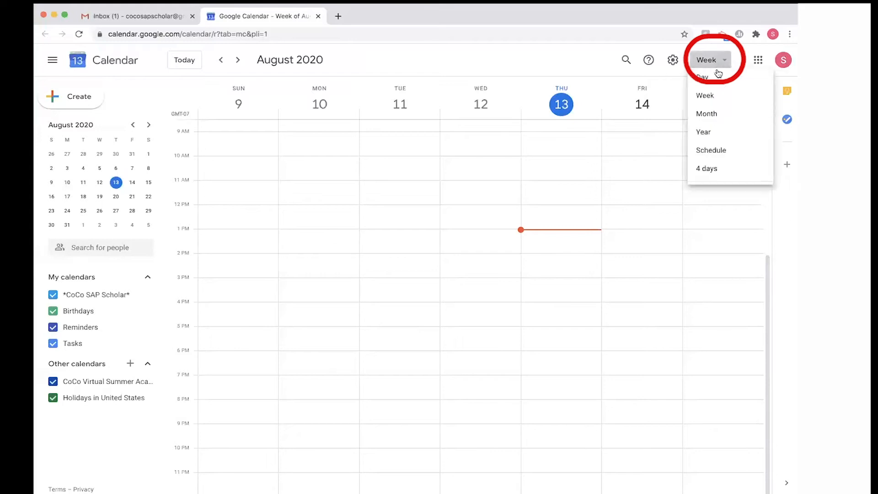
pyautogui.click(702, 77)
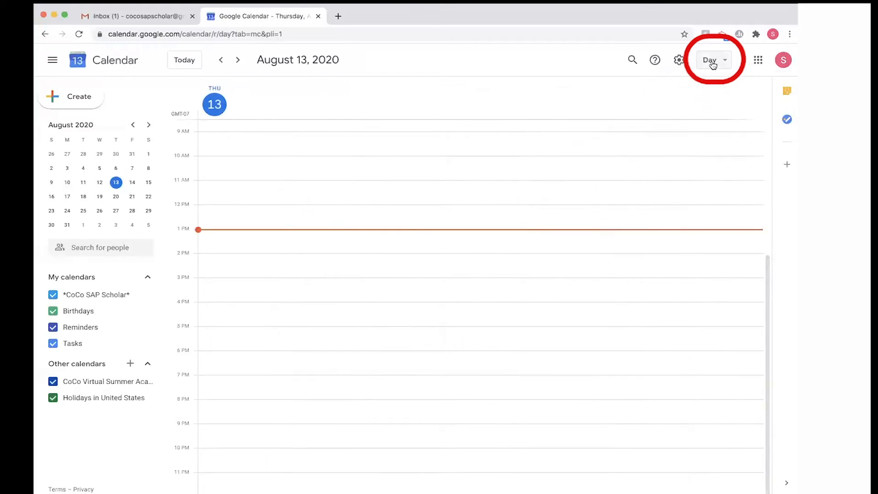
pyautogui.click(709, 60)
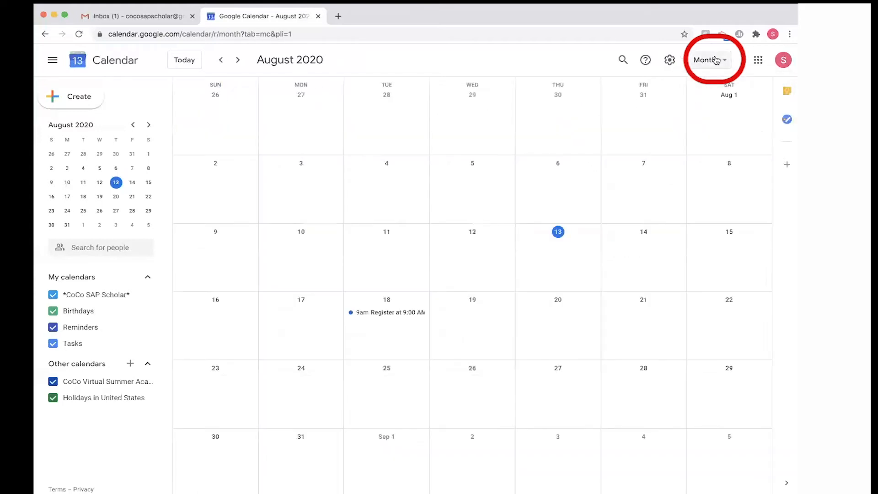
pyautogui.click(708, 60)
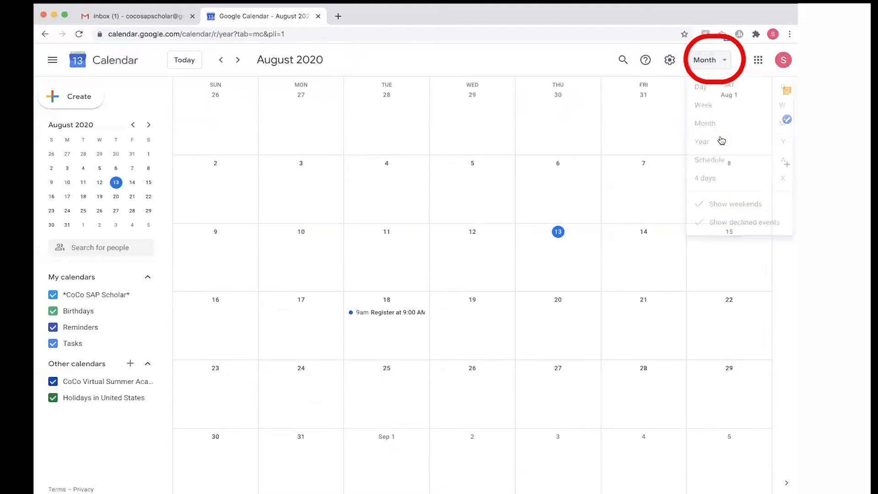
pyautogui.click(701, 141)
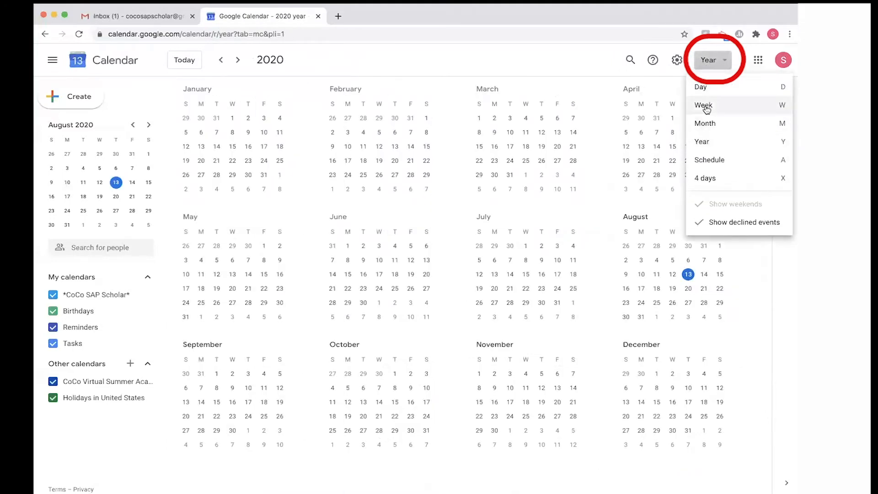
pyautogui.click(703, 105)
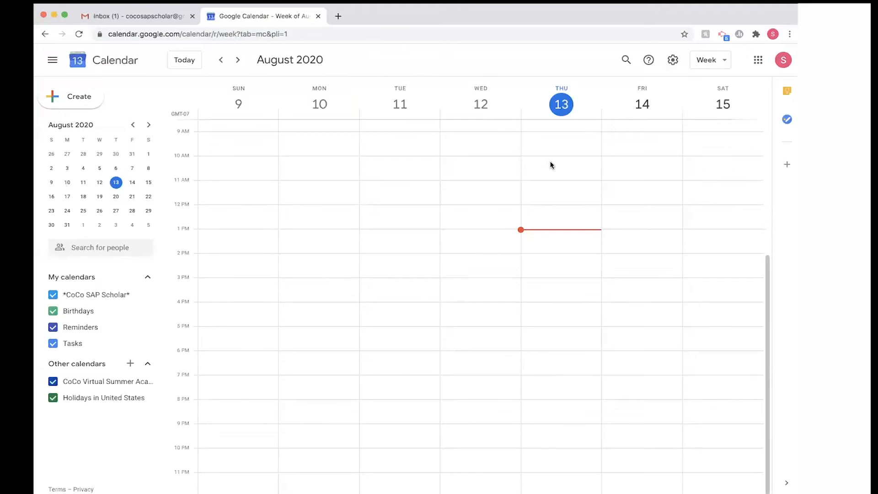
pyautogui.moveTo(627, 150)
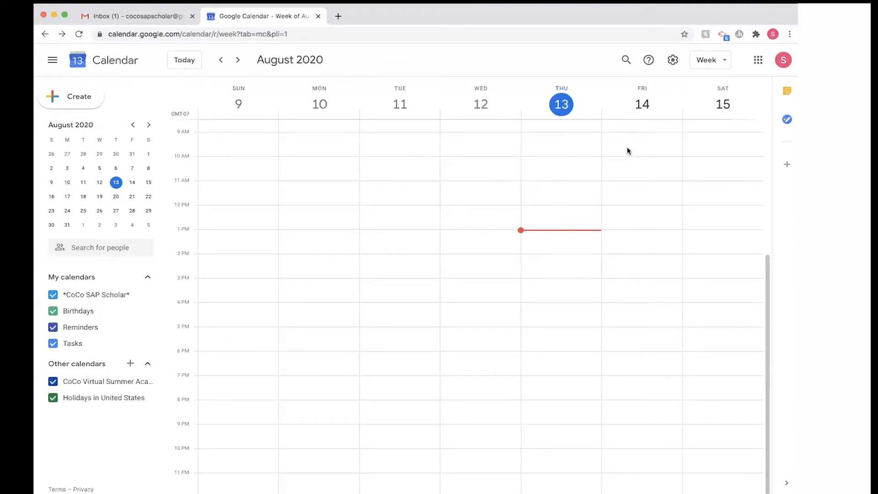
pyautogui.moveTo(636, 141)
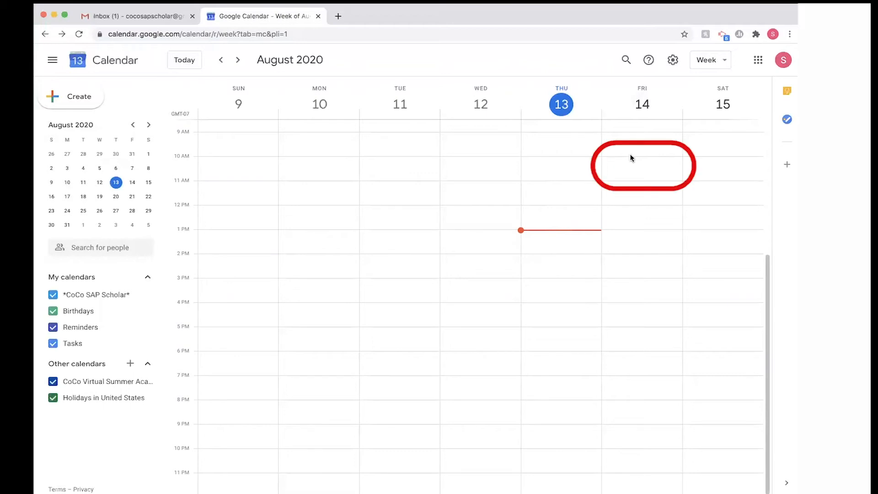
# Start a Friday Aug 14 10am event titled 'Meeting with Teacher'
pyautogui.click(642, 162)
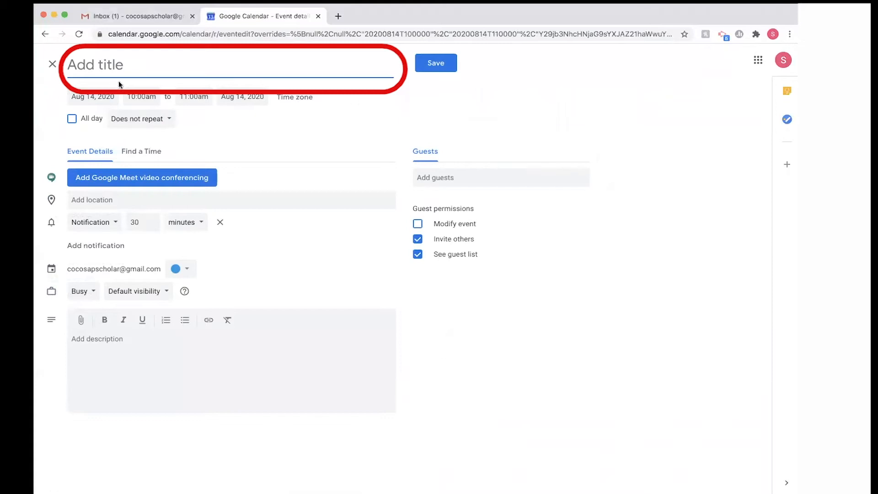
pyautogui.write('Meeting with Teac')
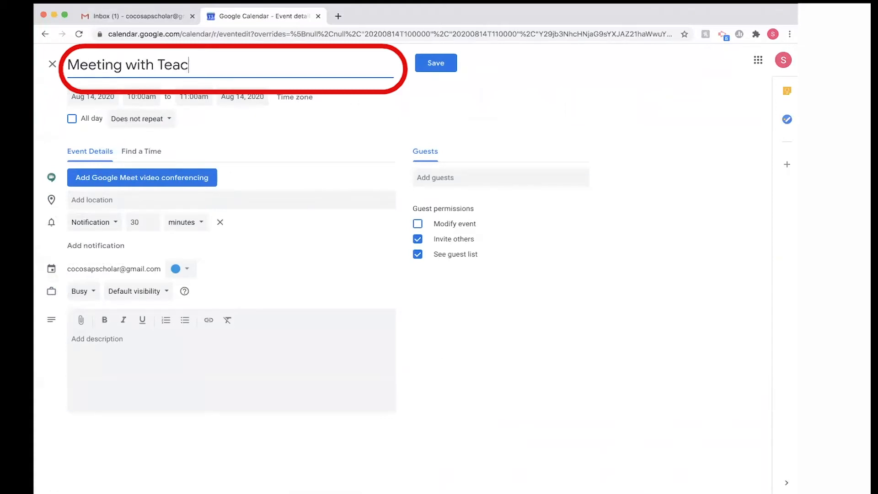
pyautogui.write('her')
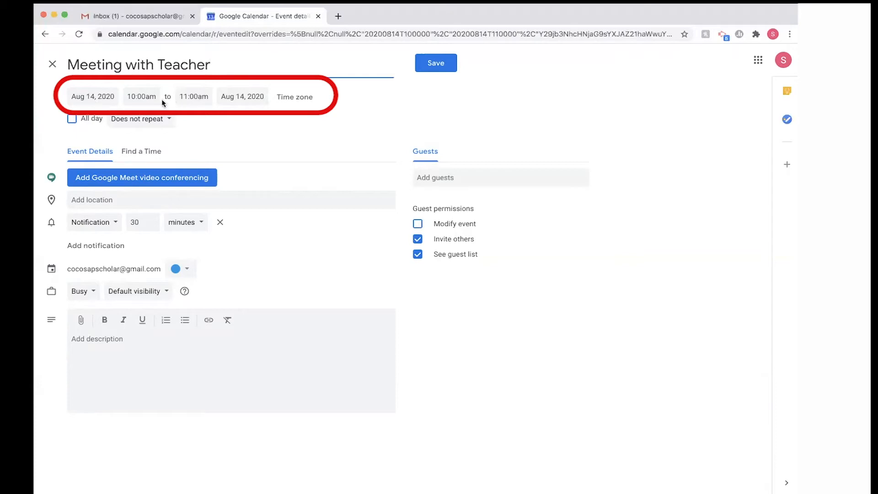
# Try other end times and toggle All day on and off, keeping it 10–11am
pyautogui.click(193, 96)
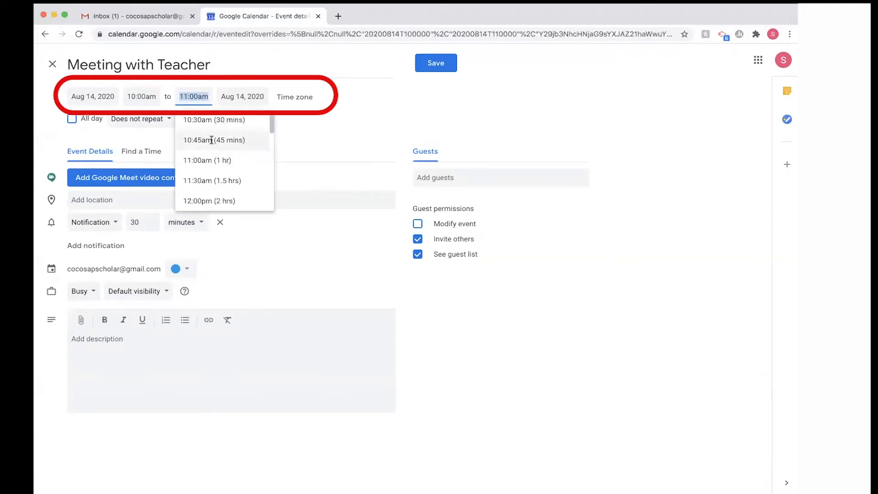
pyautogui.click(214, 140)
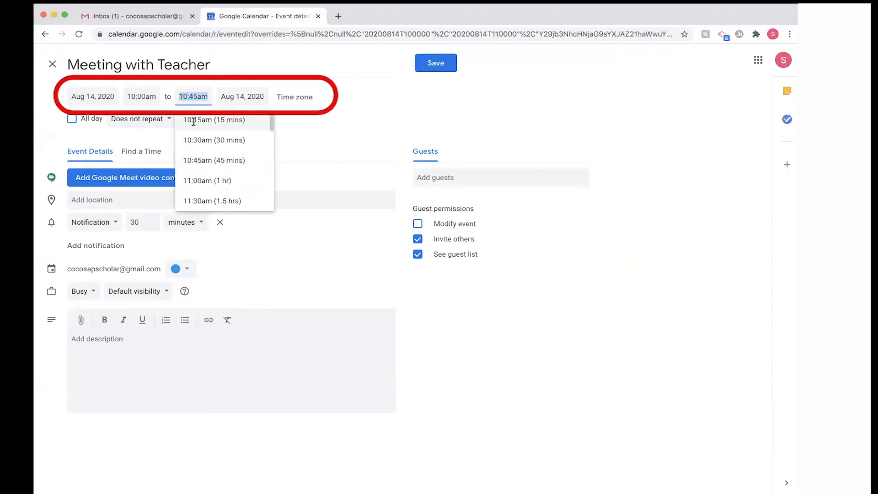
pyautogui.click(207, 181)
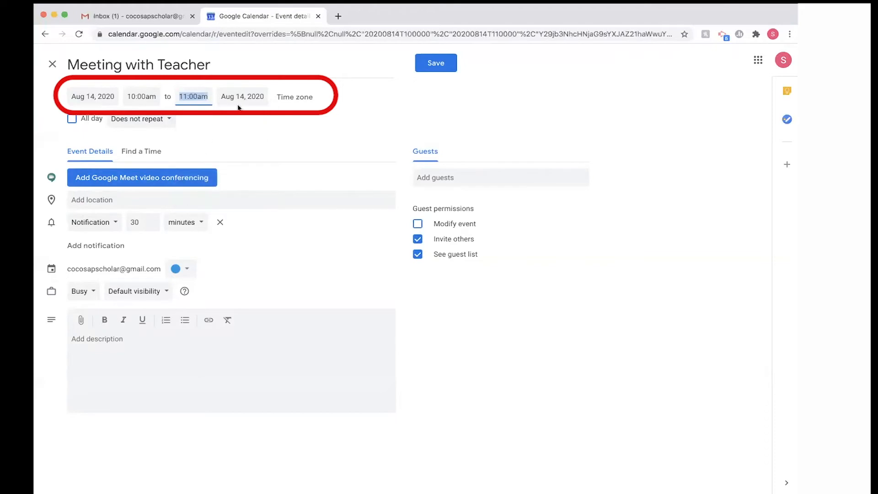
pyautogui.moveTo(148, 135)
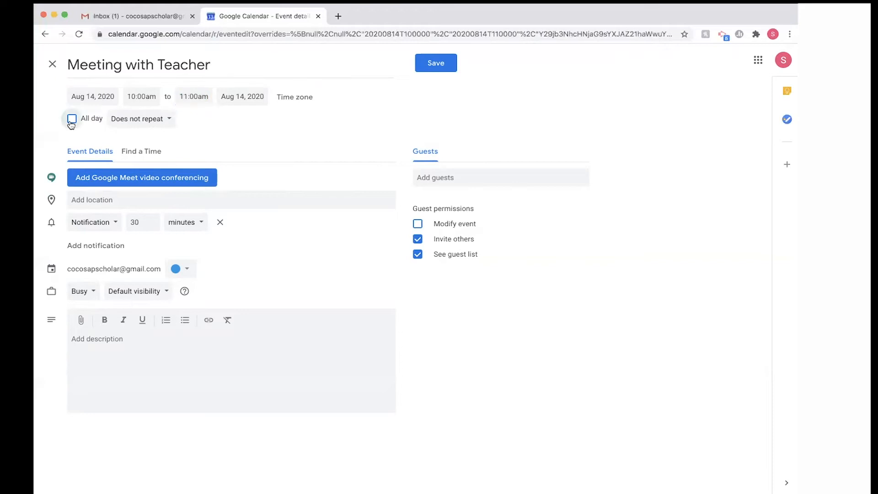
pyautogui.click(71, 118)
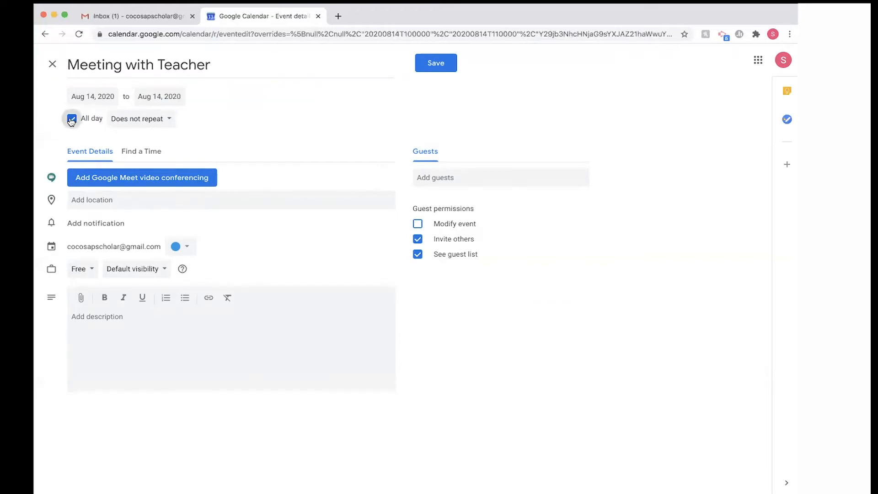
pyautogui.click(72, 118)
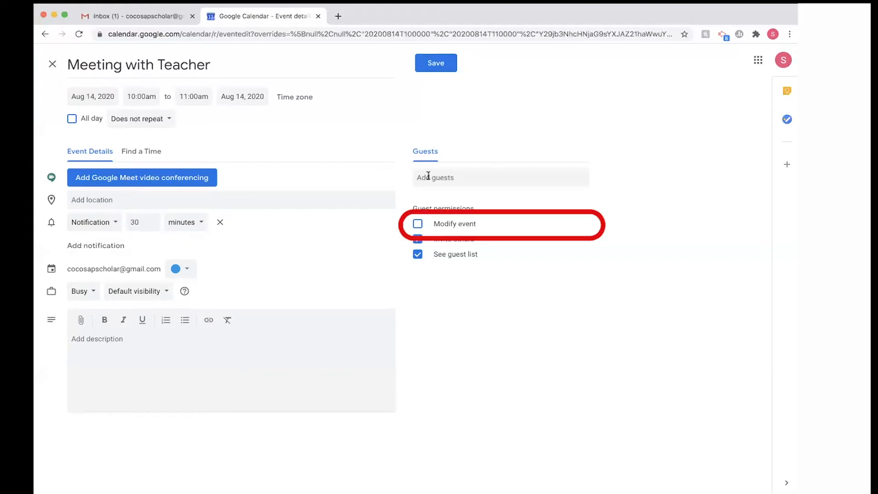
# Add the suggested contact as a guest to Meeting with Teacher and save it
pyautogui.click(500, 176)
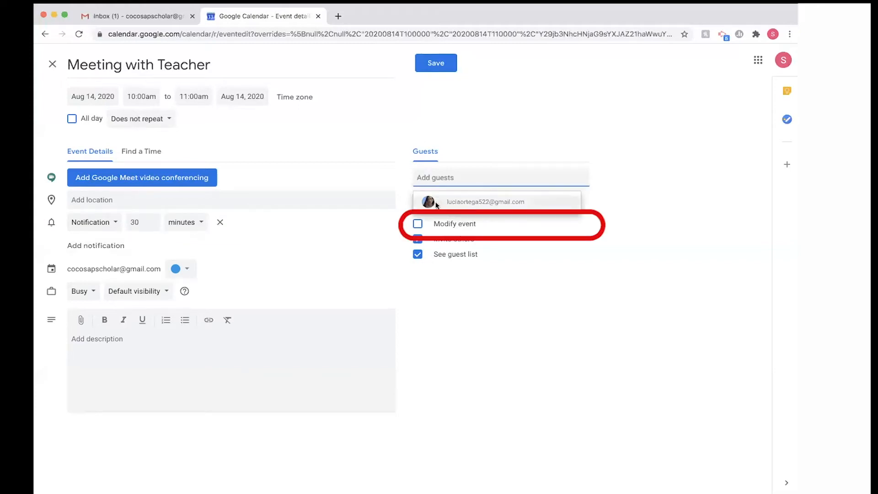
pyautogui.click(142, 177)
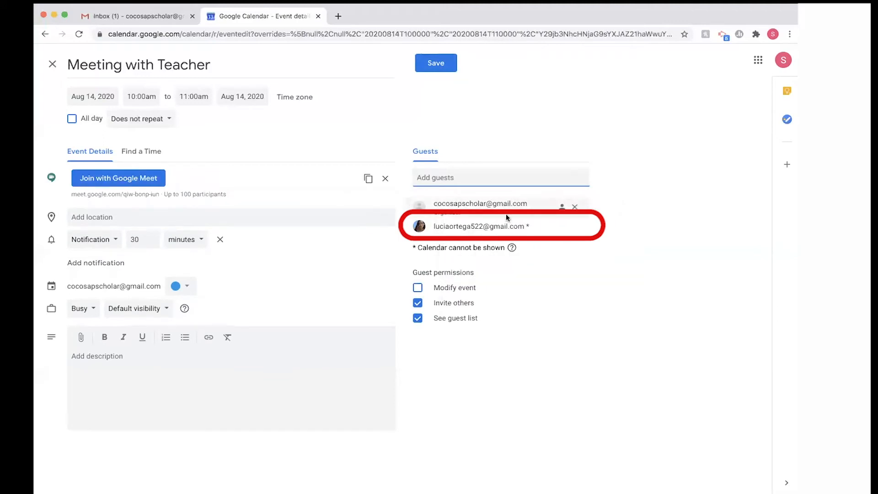
pyautogui.click(436, 63)
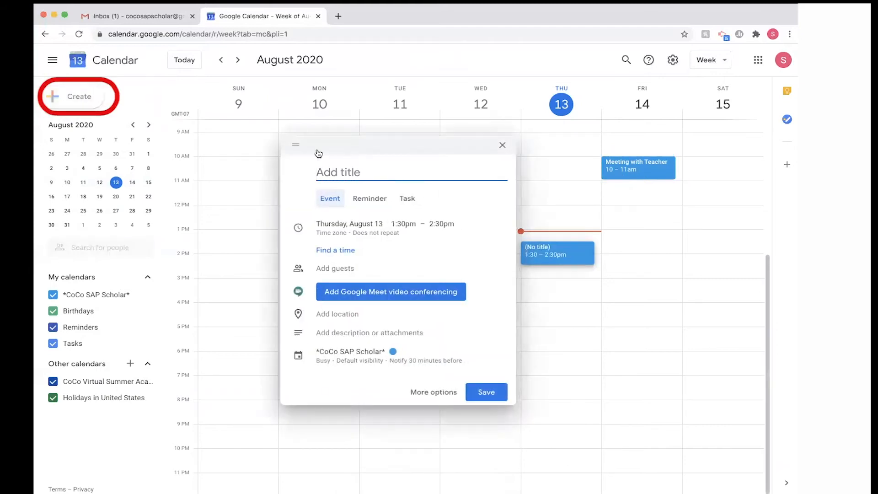
# Title the Aug 14 1:30pm event 'Meeting', repeat weekly on Friday, and reach Custom repeat
pyautogui.write('Meeting')
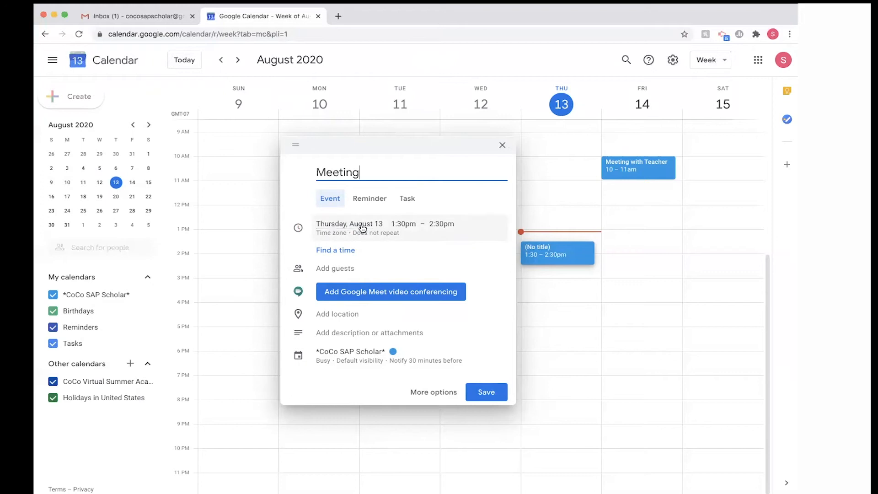
pyautogui.click(348, 224)
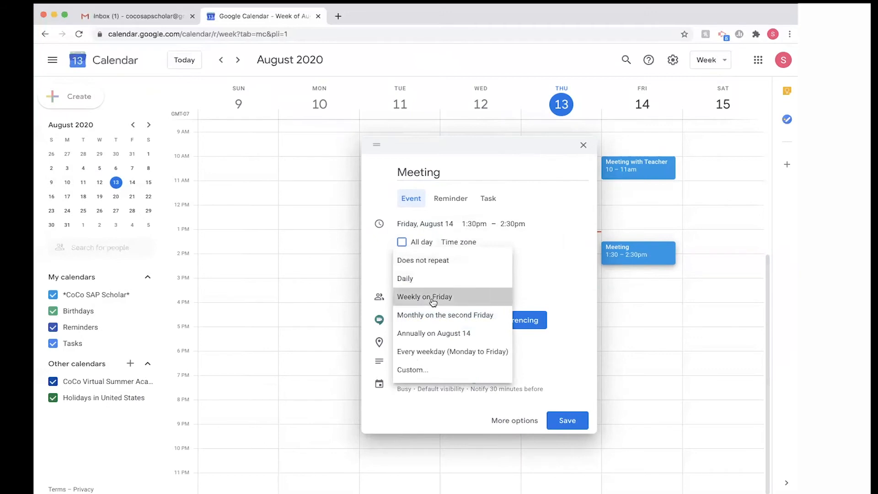
pyautogui.click(424, 297)
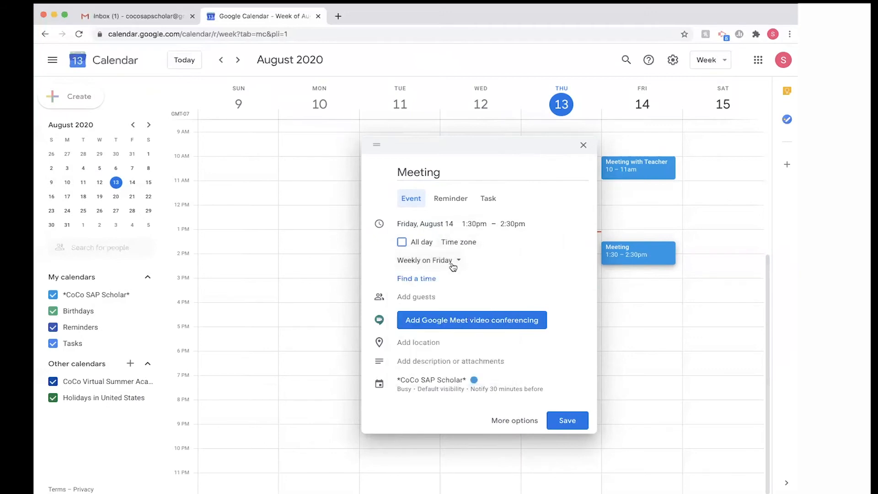
pyautogui.click(429, 260)
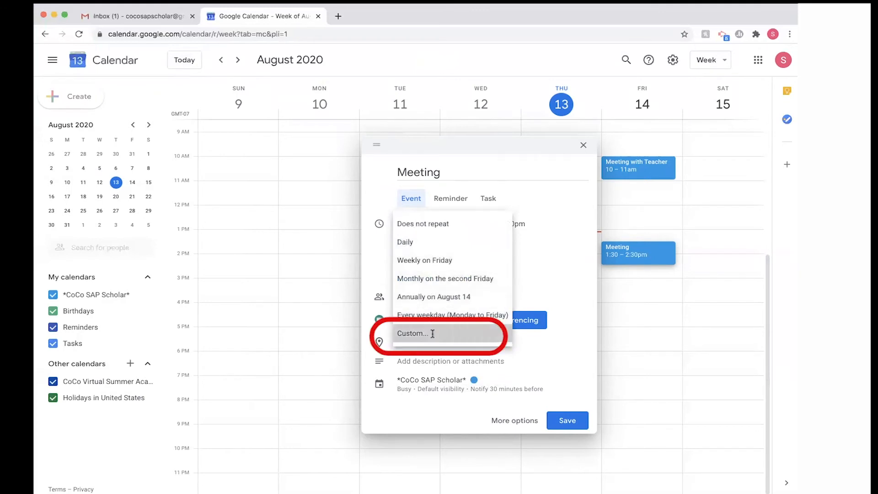
pyautogui.click(414, 333)
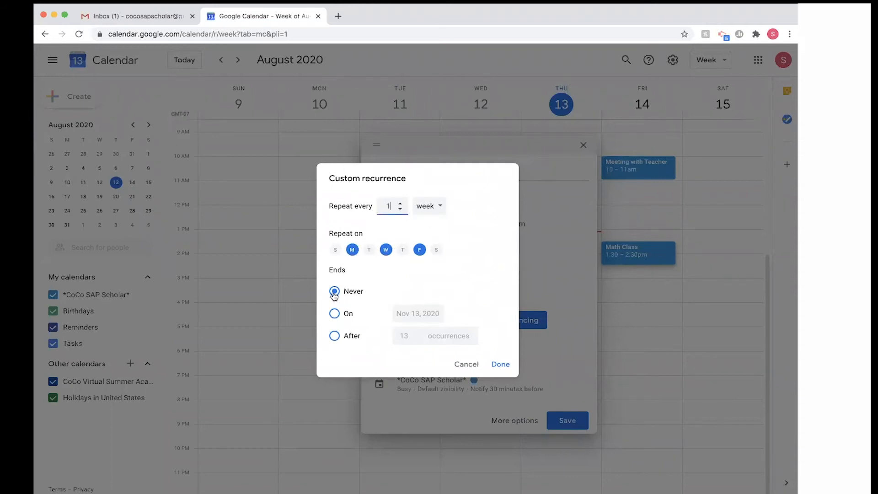
# Set the custom recurrence to Mon, Wed and Fri, ending on Dec 18, 2020
pyautogui.click(335, 313)
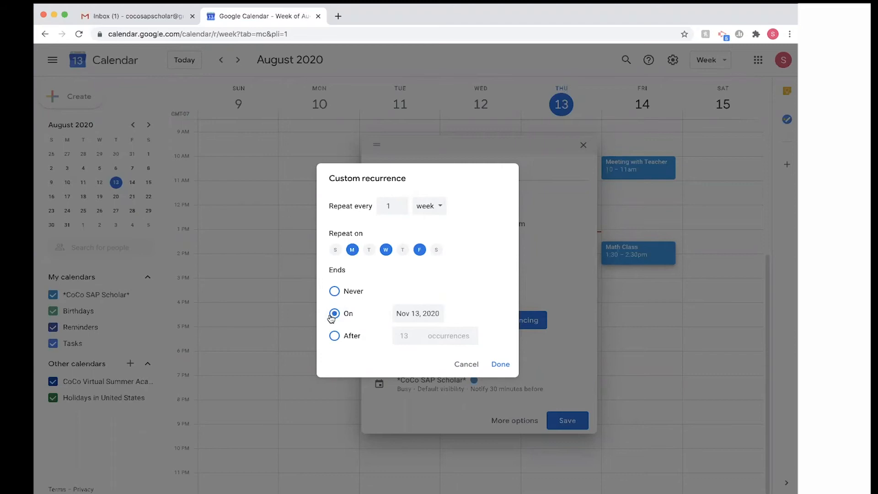
pyautogui.click(417, 312)
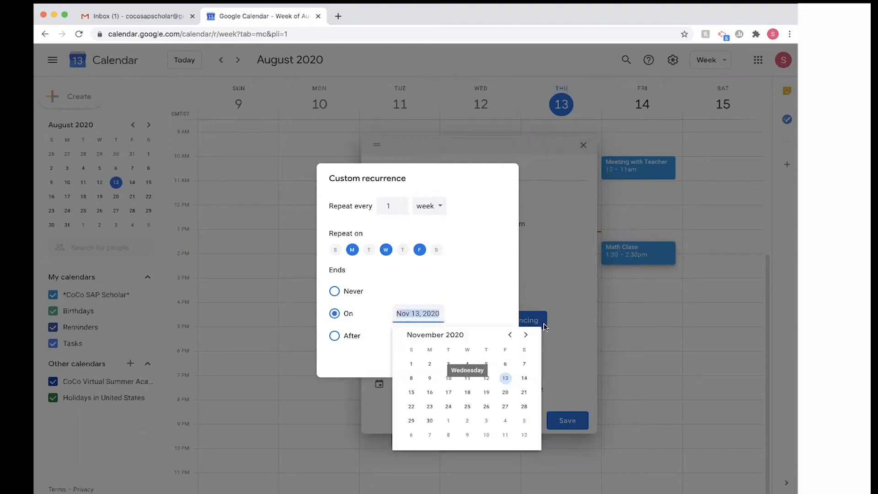
pyautogui.click(525, 334)
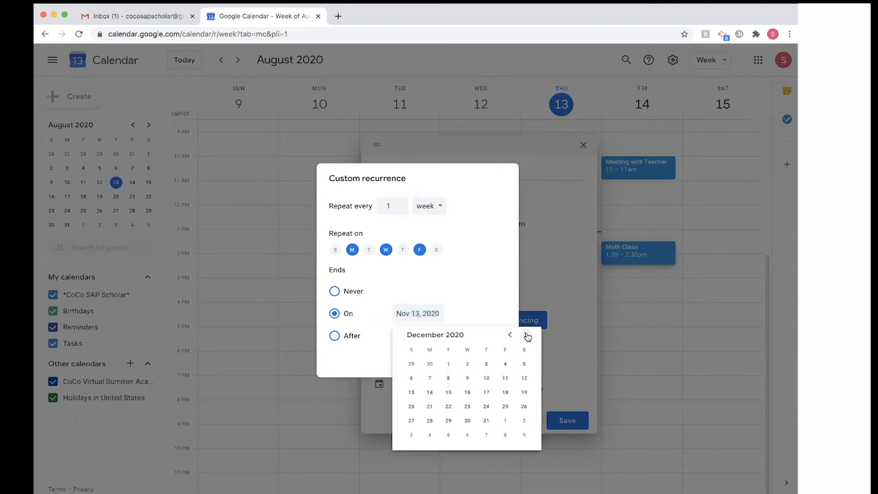
pyautogui.click(504, 392)
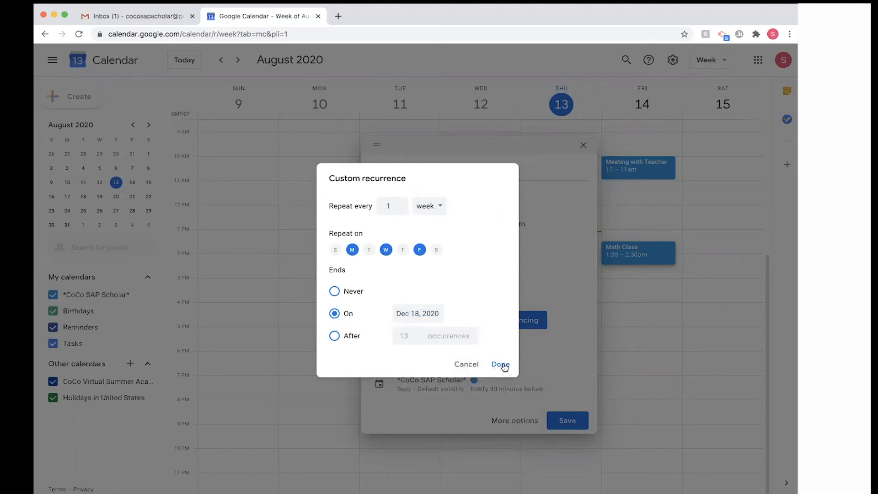
pyautogui.click(500, 364)
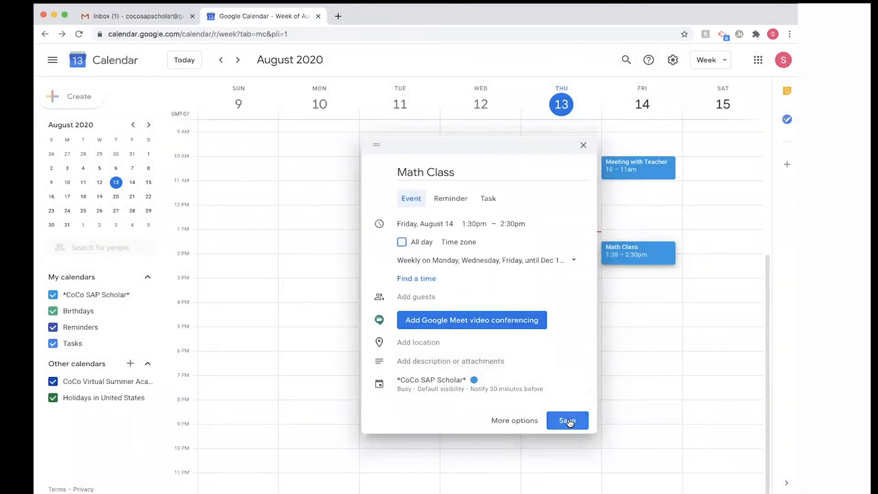
# Save Math Class, check its repeats in Month view, then return to Week view
pyautogui.click(567, 421)
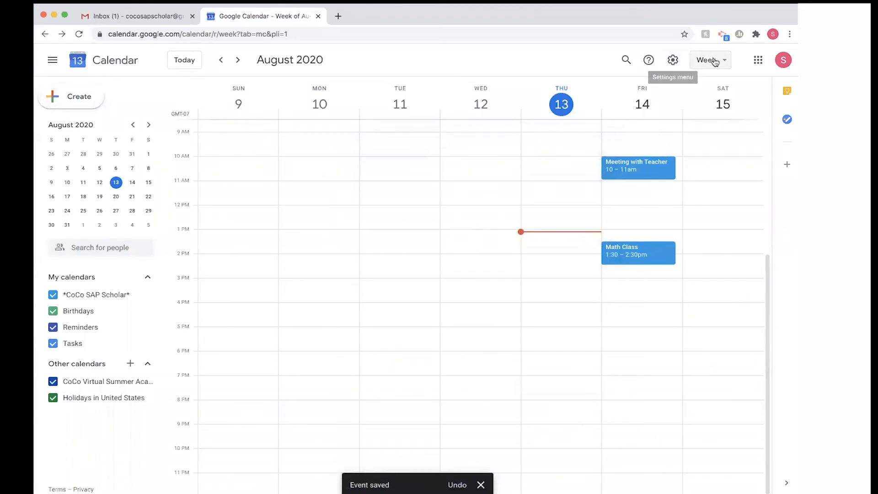
pyautogui.click(706, 60)
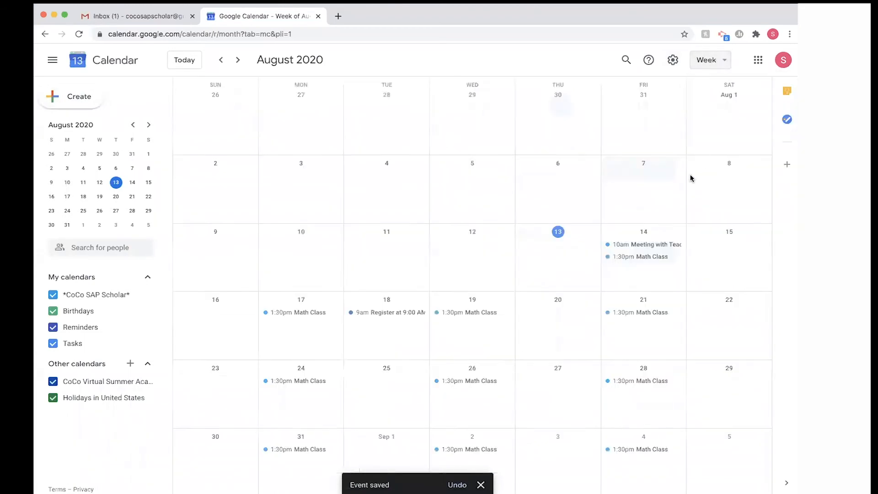
pyautogui.click(708, 60)
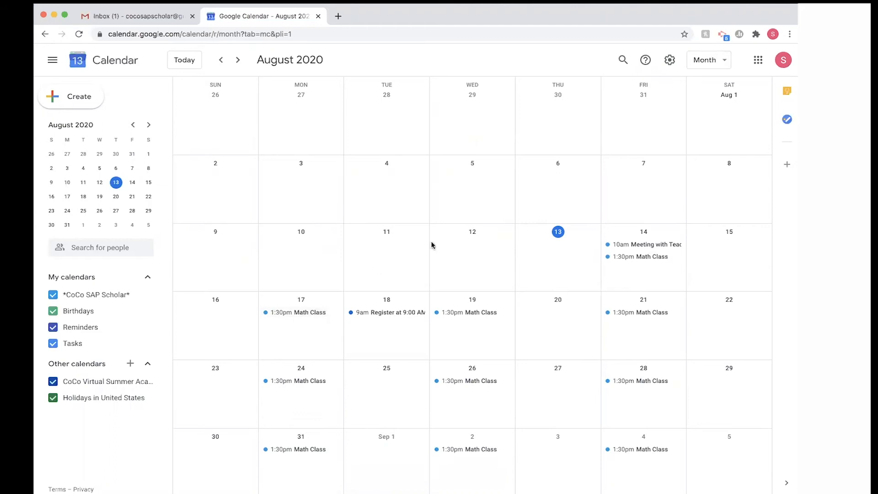
pyautogui.moveTo(256, 311)
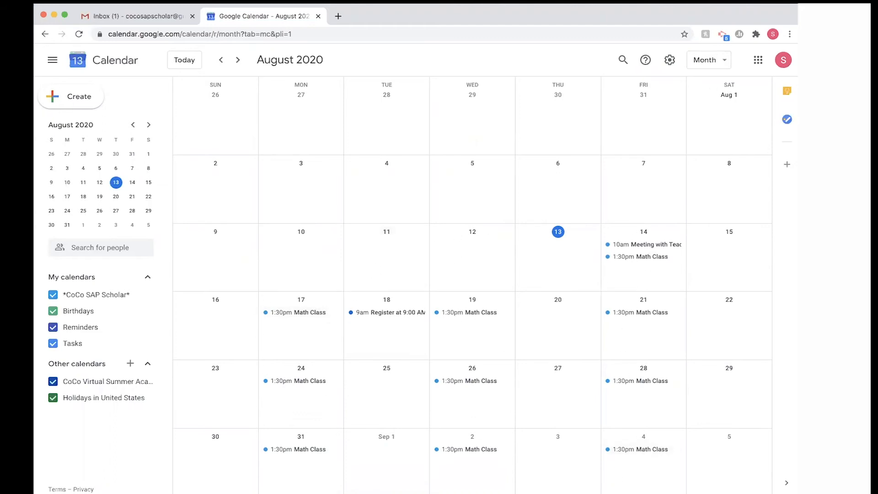
pyautogui.click(708, 60)
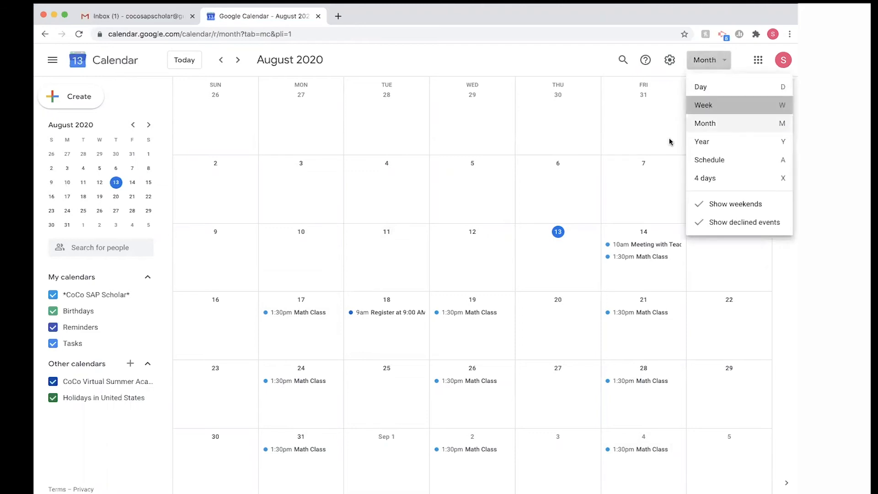
pyautogui.click(703, 105)
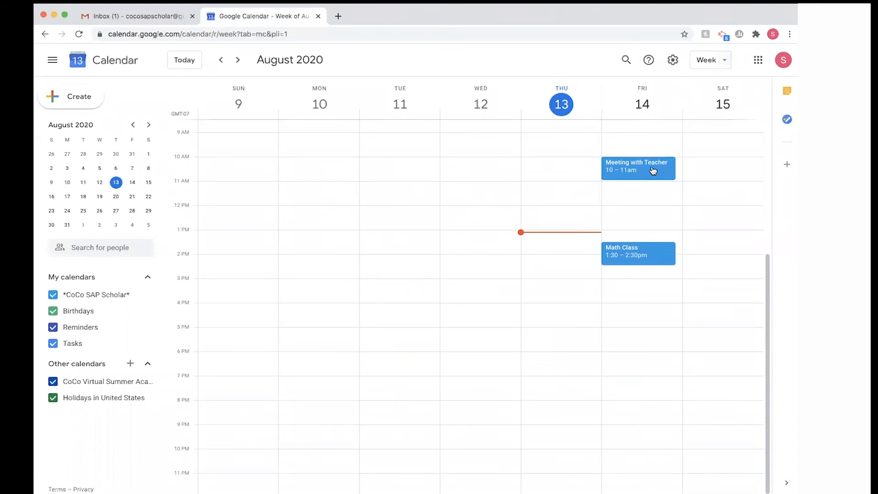
pyautogui.moveTo(681, 173)
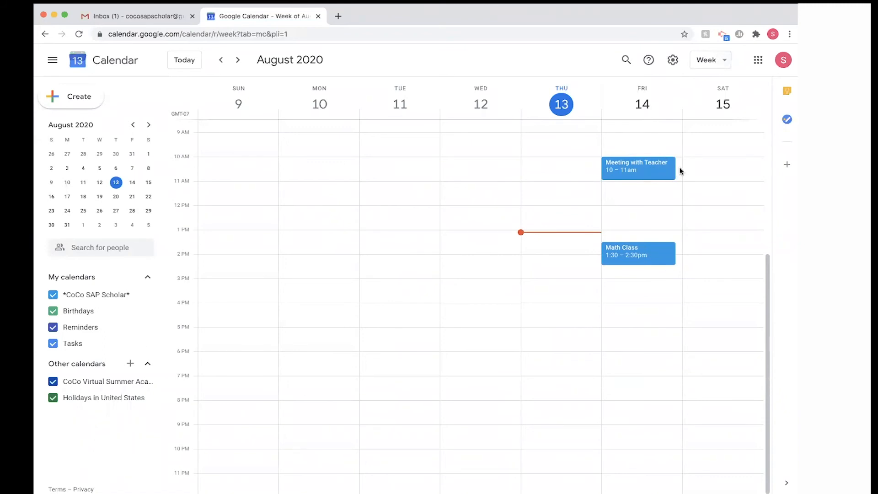
# Create a Friday 10:30am event titled 'Johnny's Math Class' and show its repeat choices
pyautogui.click(658, 179)
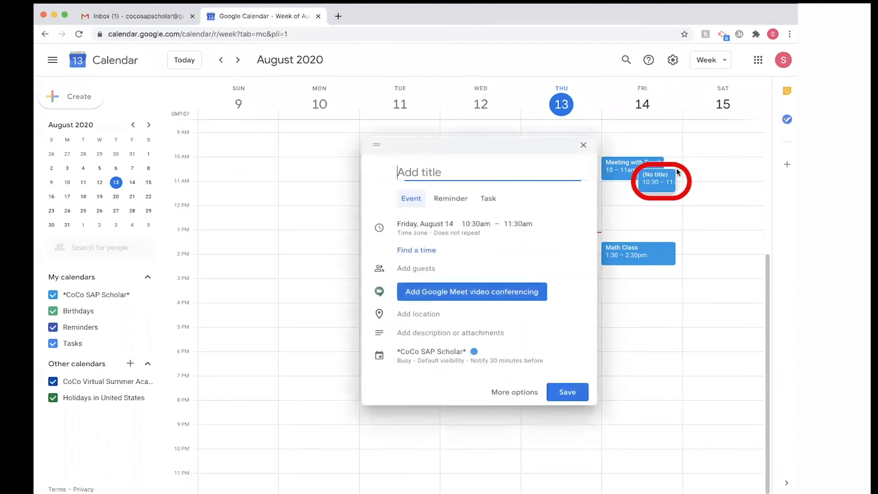
pyautogui.write('C')
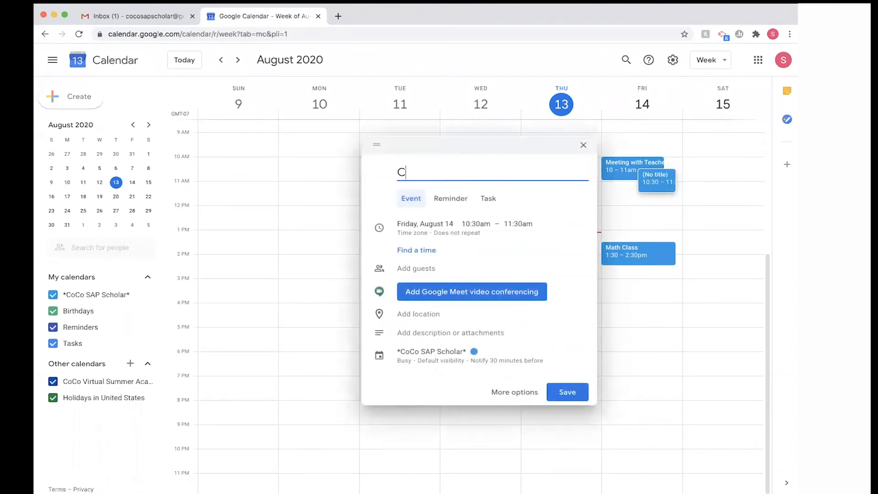
pyautogui.write("Johnny's Cla")
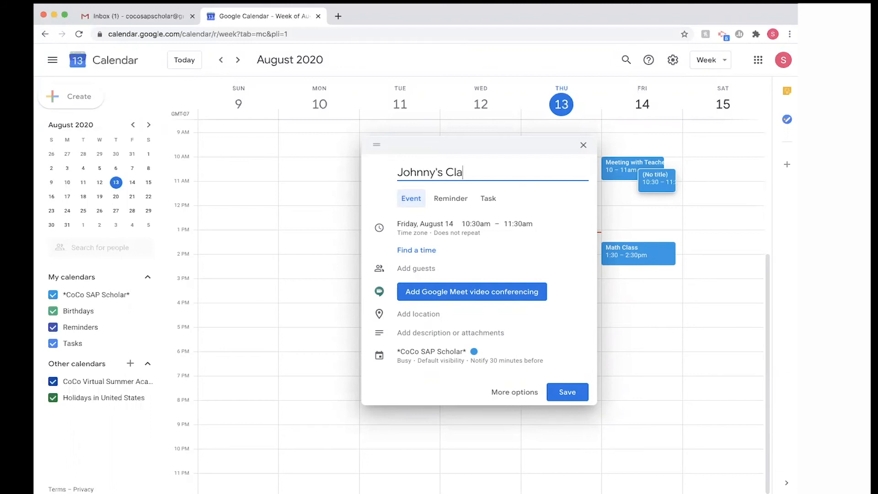
pyautogui.press('BackSpace')
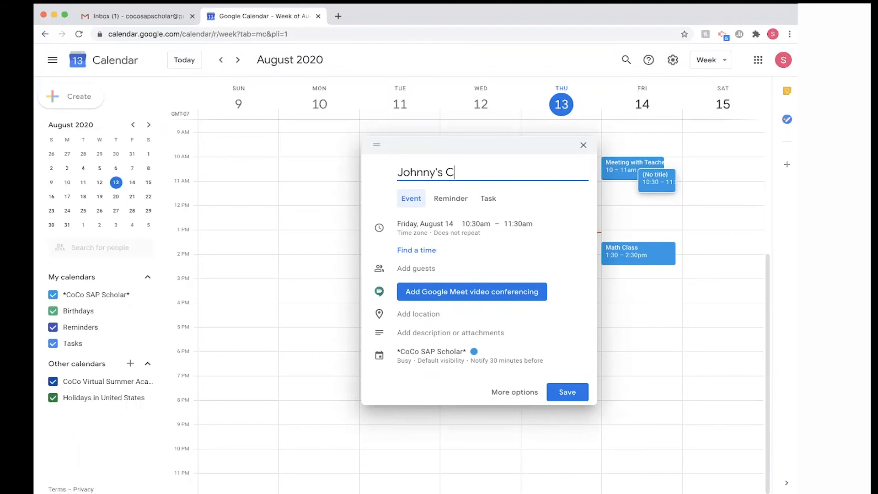
pyautogui.write('Math')
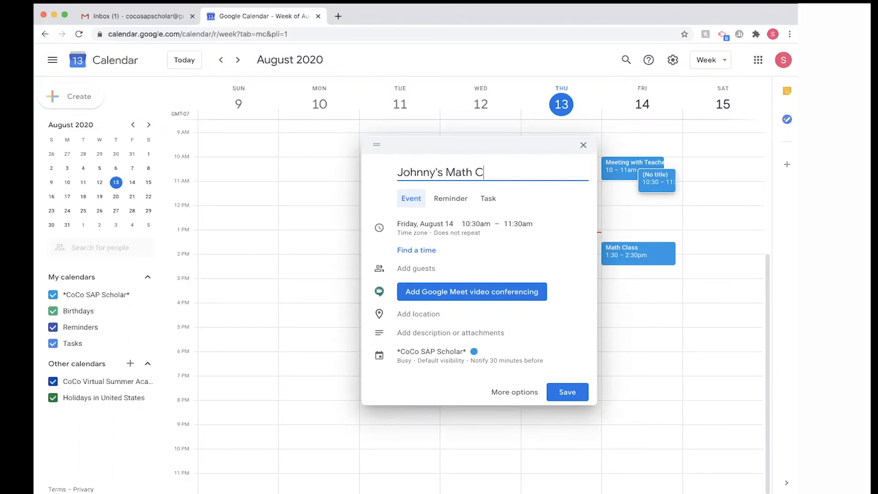
pyautogui.write('lass')
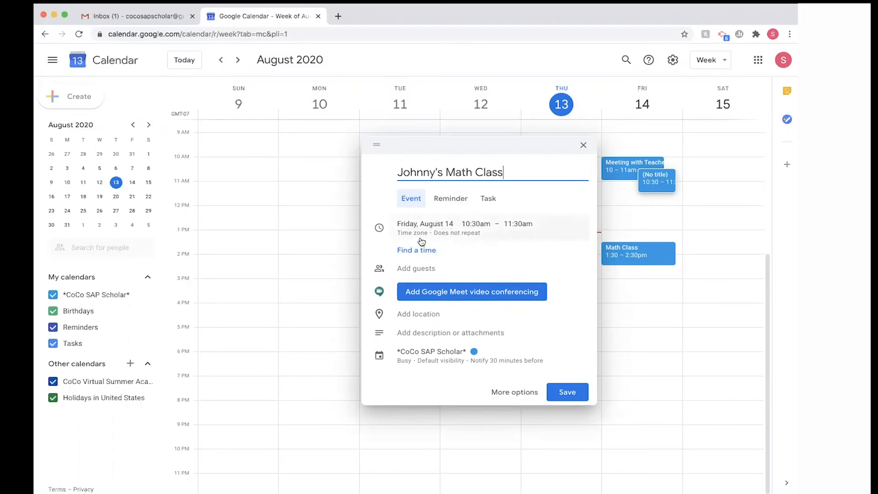
pyautogui.click(425, 224)
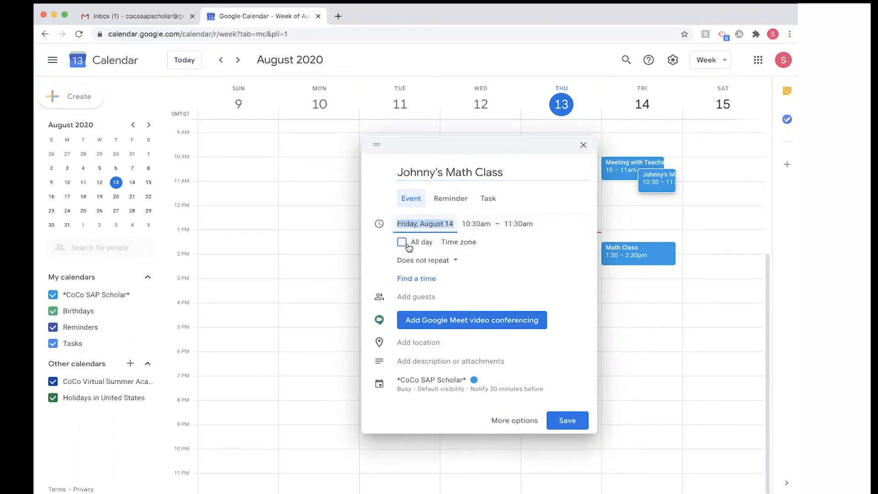
pyautogui.click(426, 260)
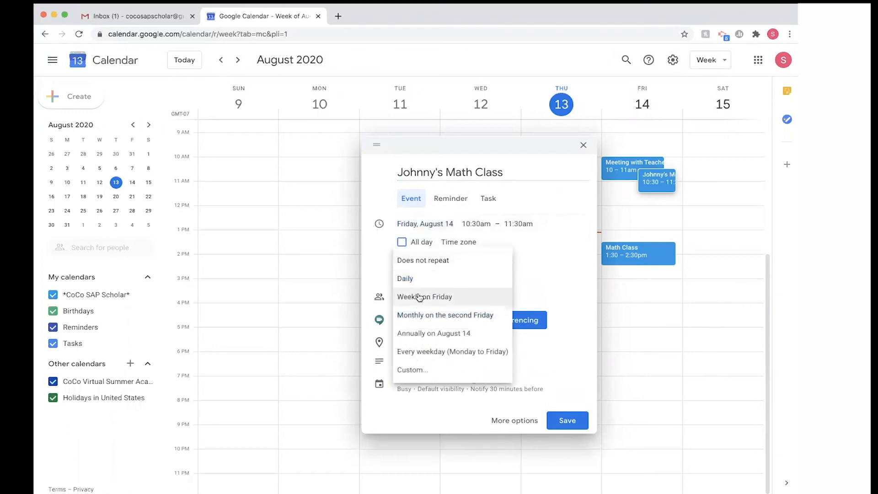
# Set a custom weekly repeat on Wednesday and Friday, ending Dec 18, 2020
pyautogui.click(412, 369)
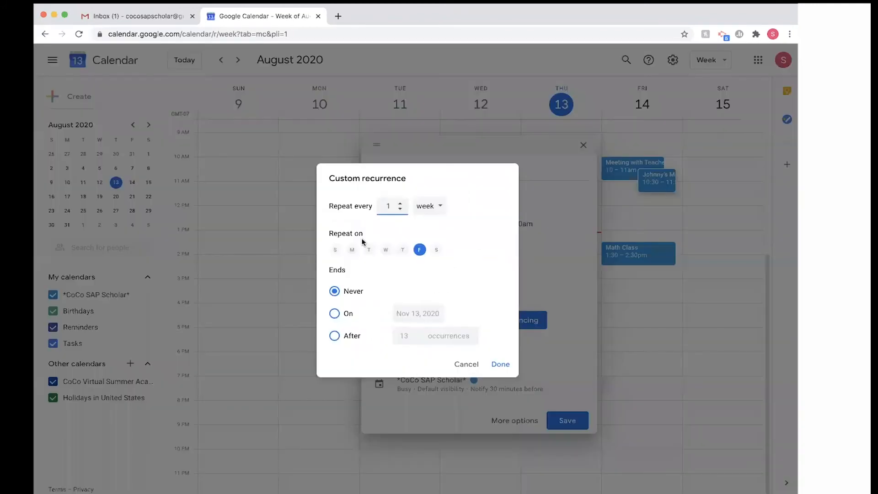
pyautogui.click(385, 249)
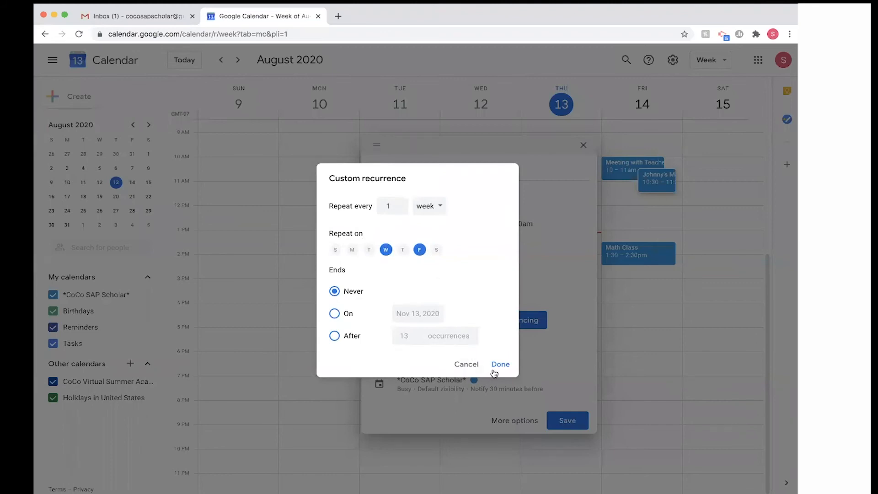
pyautogui.moveTo(335, 313)
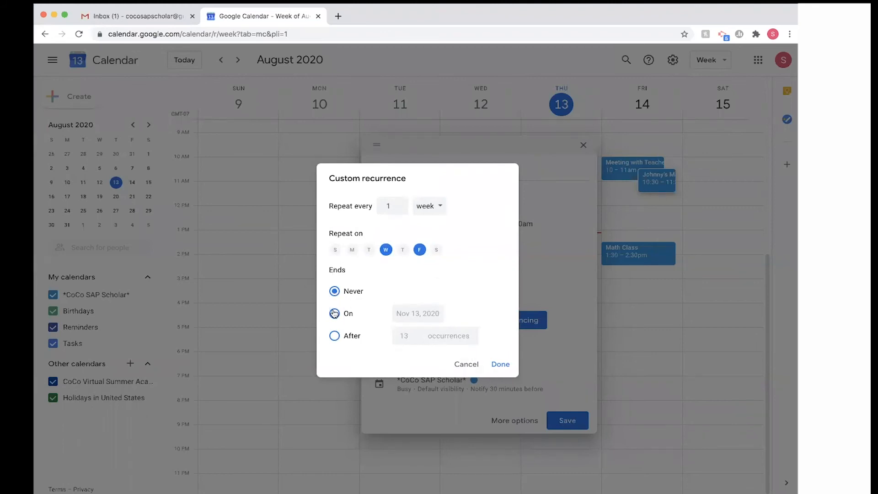
pyautogui.click(334, 313)
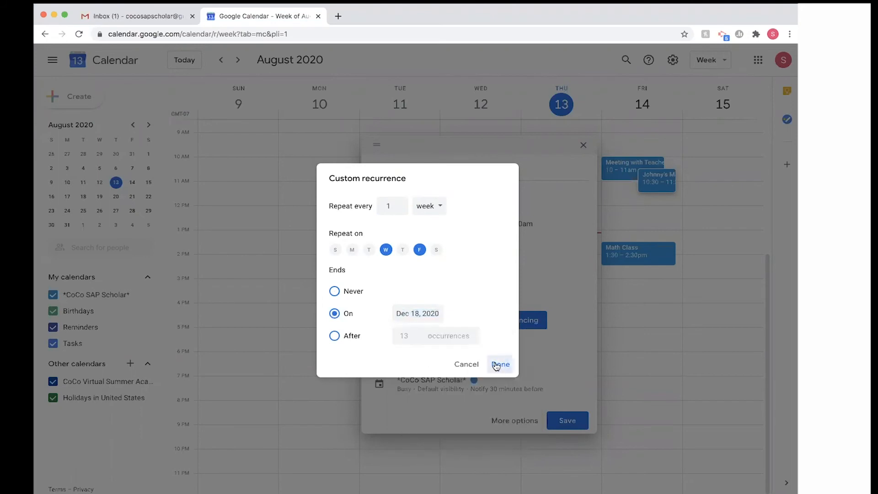
pyautogui.click(499, 364)
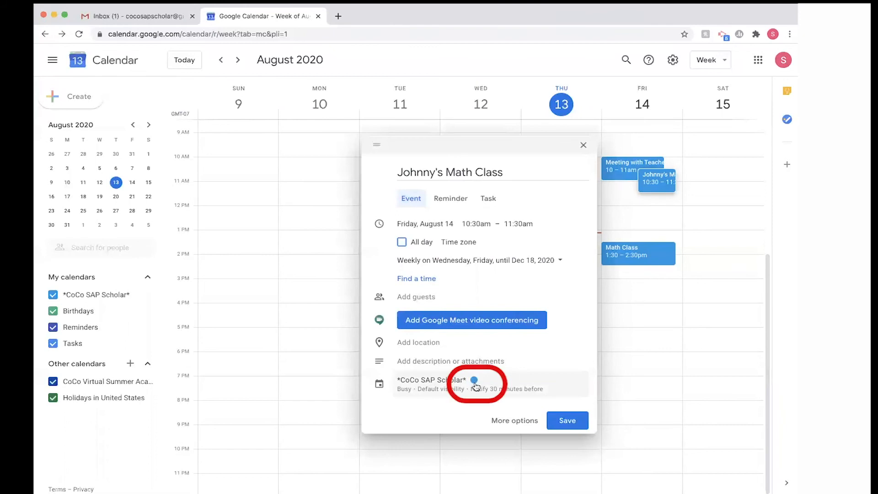
# Give Johnny's Math Class the red colour and save the event
pyautogui.click(475, 385)
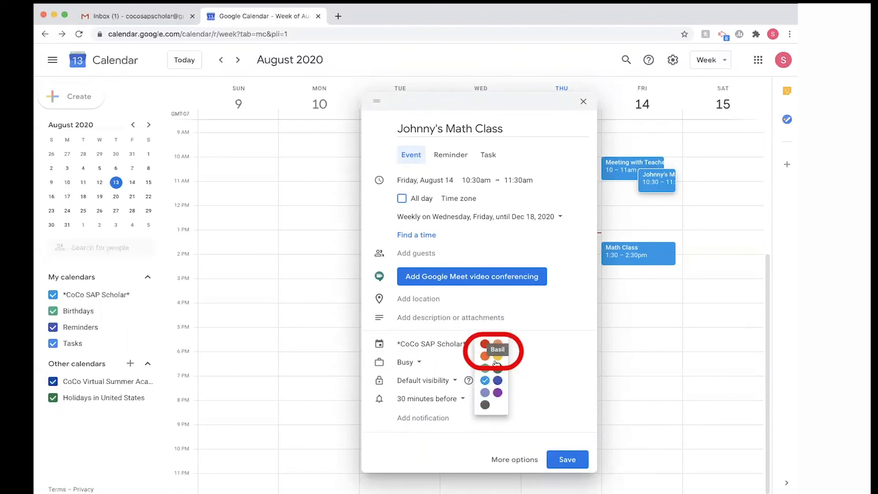
pyautogui.click(485, 349)
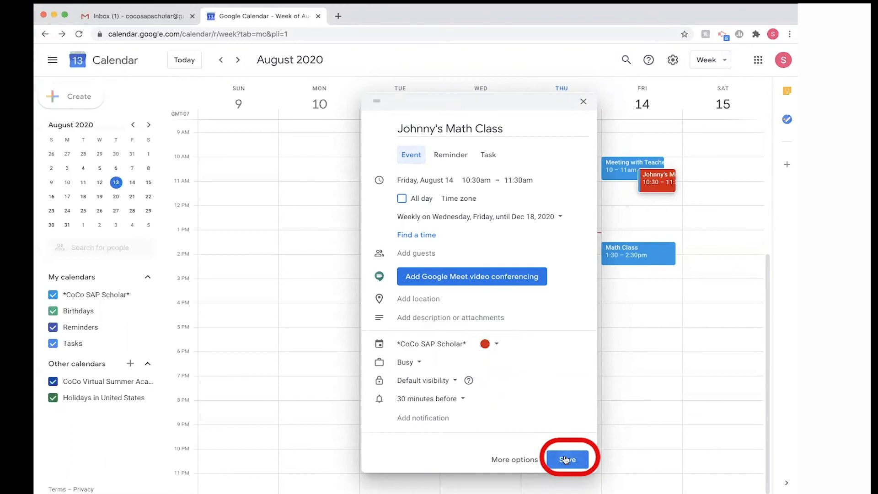
pyautogui.click(566, 459)
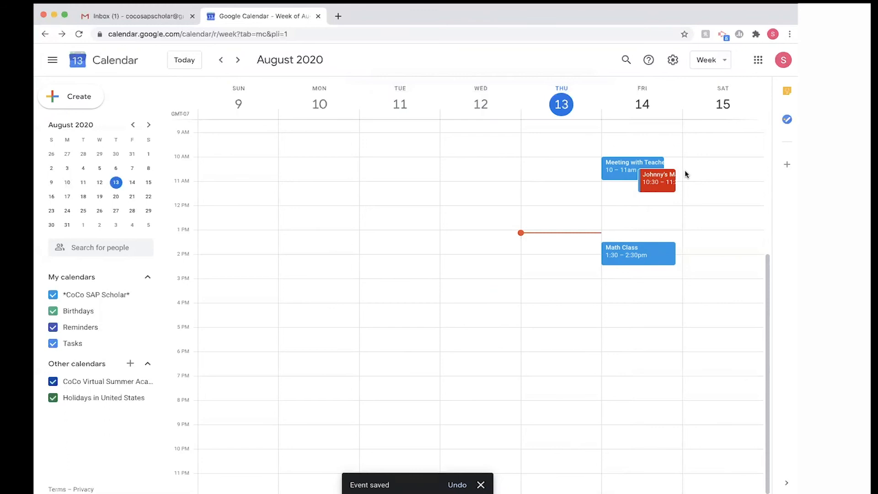
# Switch the calendar from Week view to Month view for August 2020
pyautogui.click(708, 60)
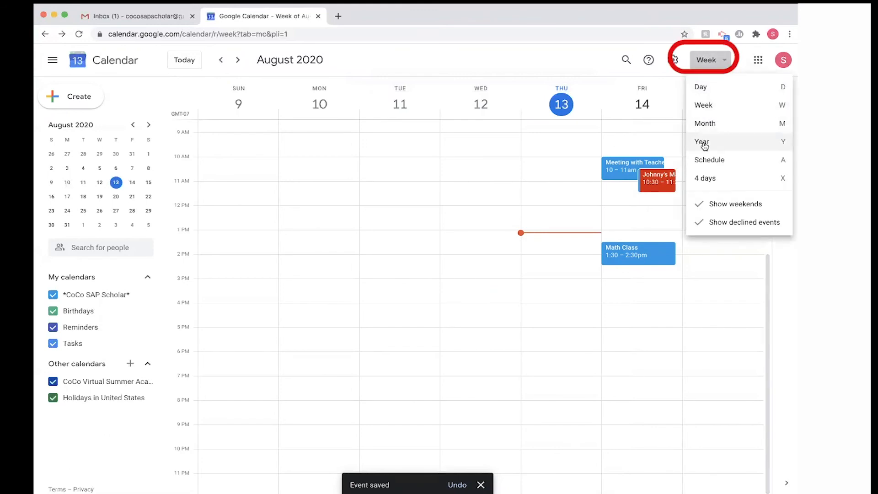
pyautogui.click(705, 123)
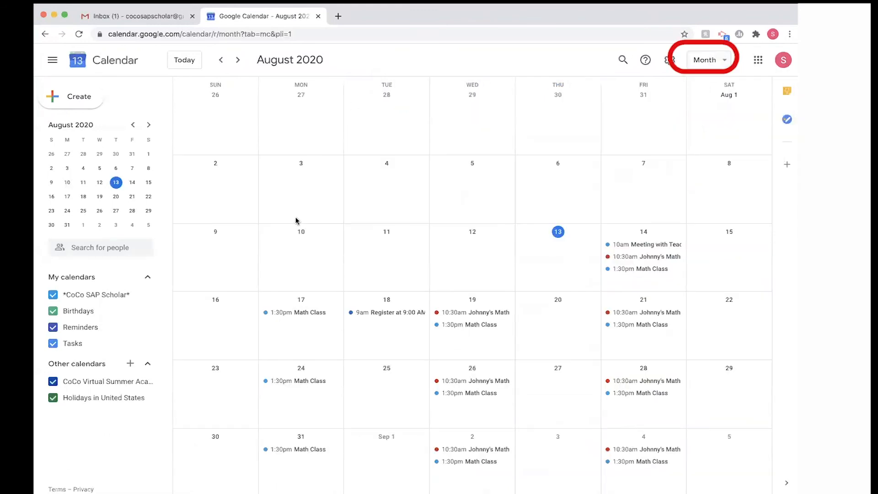
pyautogui.moveTo(456, 476)
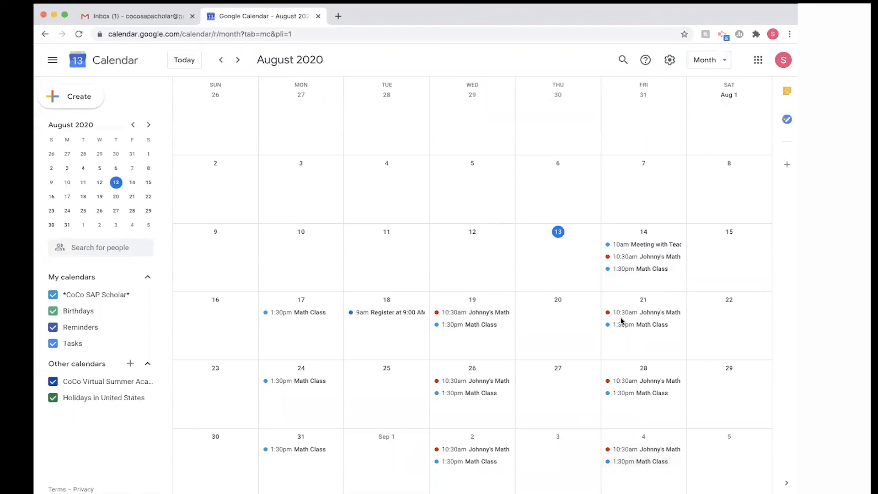
pyautogui.moveTo(457, 272)
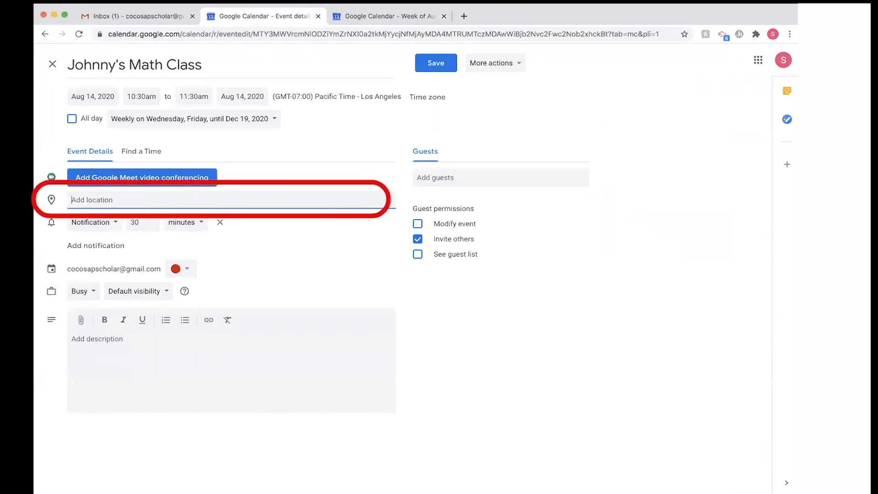
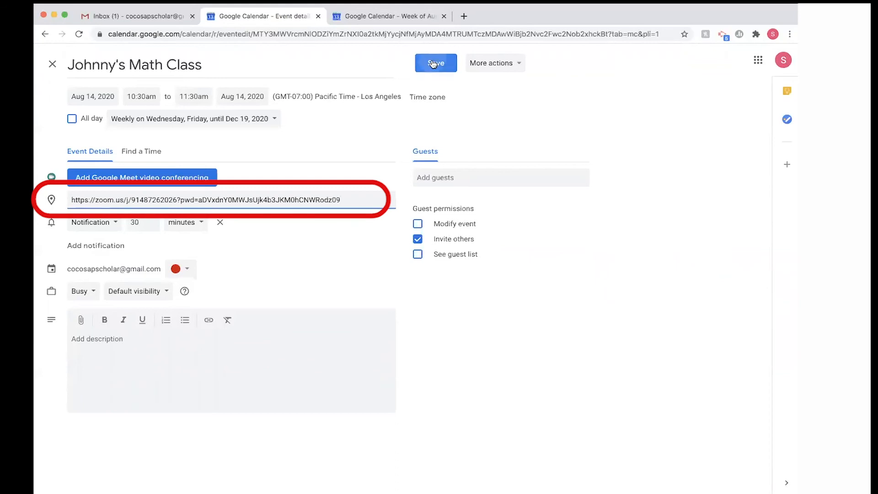
# Set the Zoom link as location and save it for all Johnny's Math Class events
pyautogui.click(435, 63)
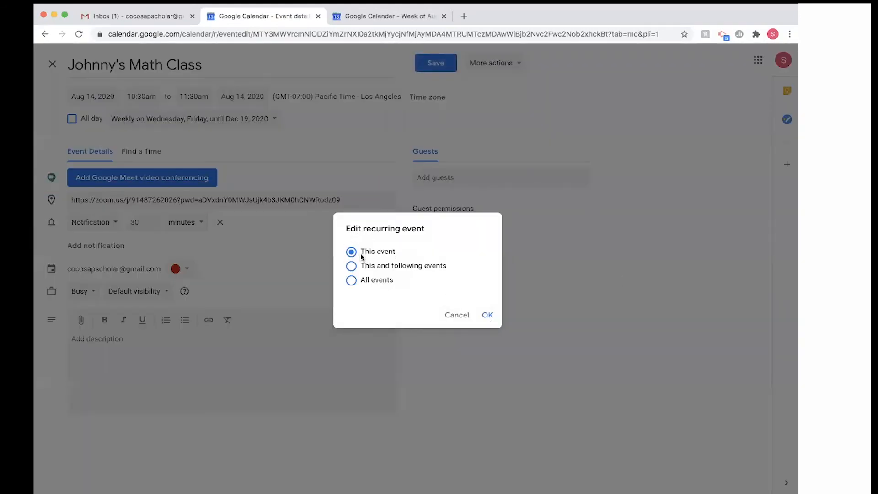
pyautogui.click(351, 280)
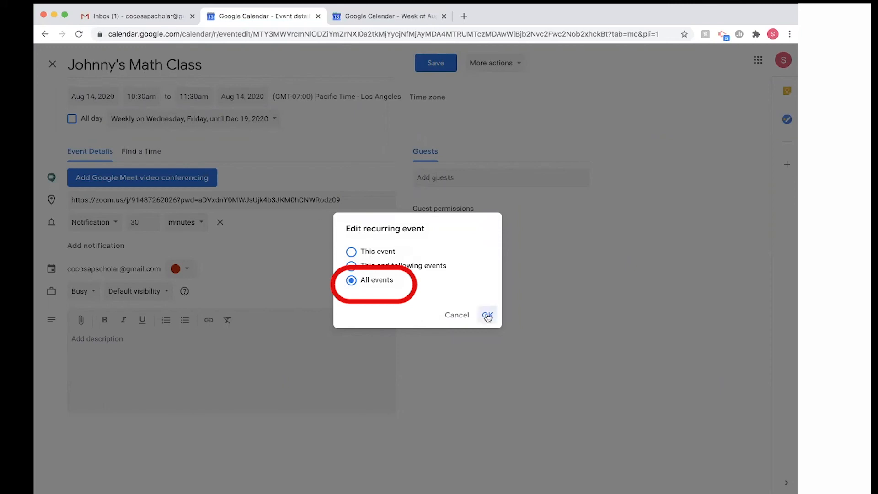
pyautogui.click(486, 314)
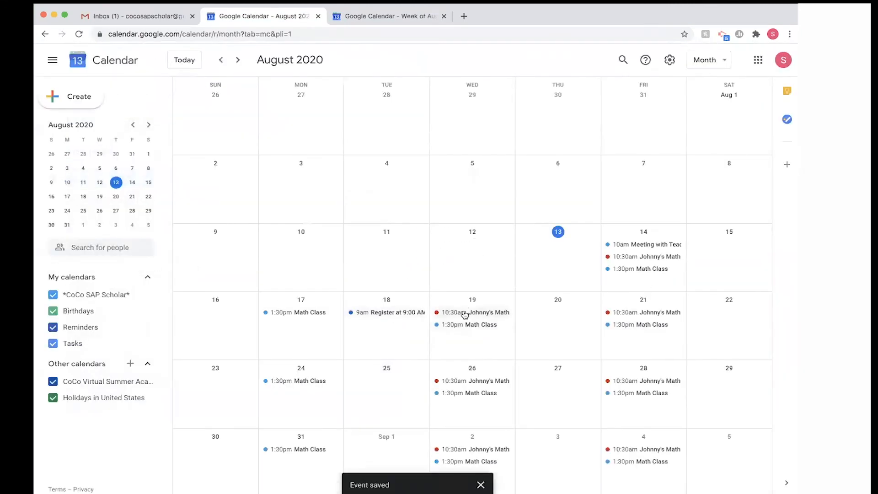
pyautogui.click(473, 311)
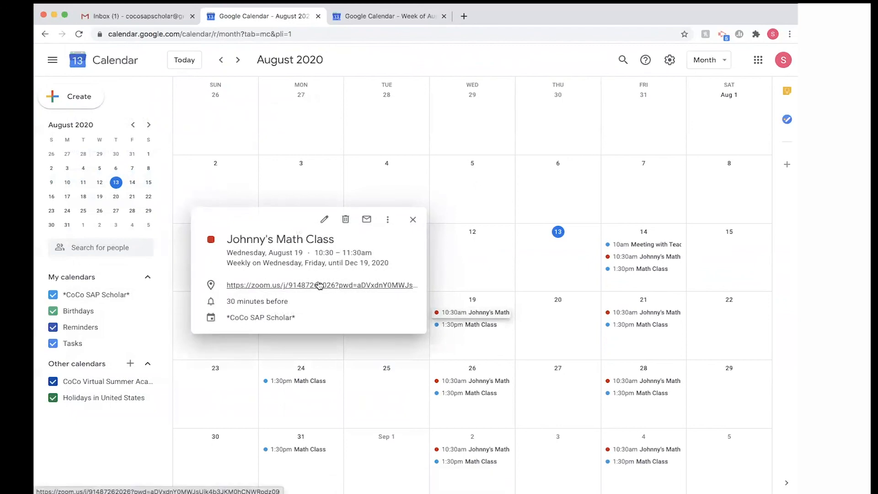
pyautogui.moveTo(321, 284)
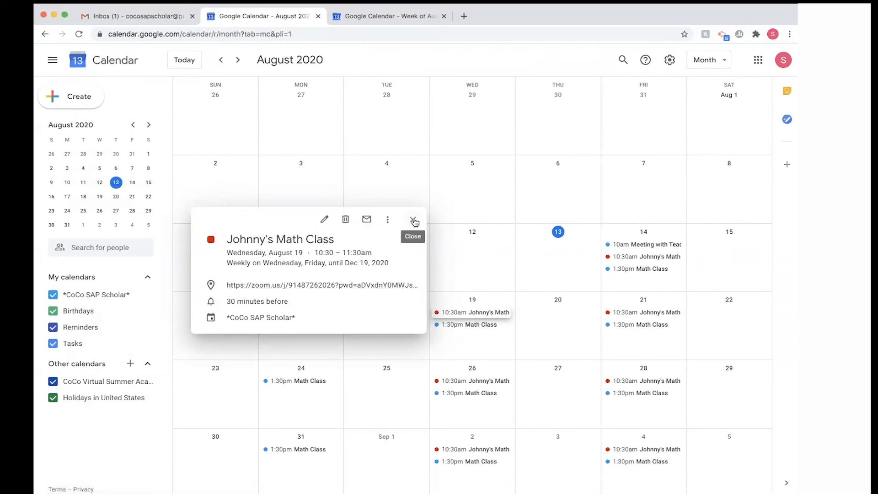
pyautogui.click(414, 219)
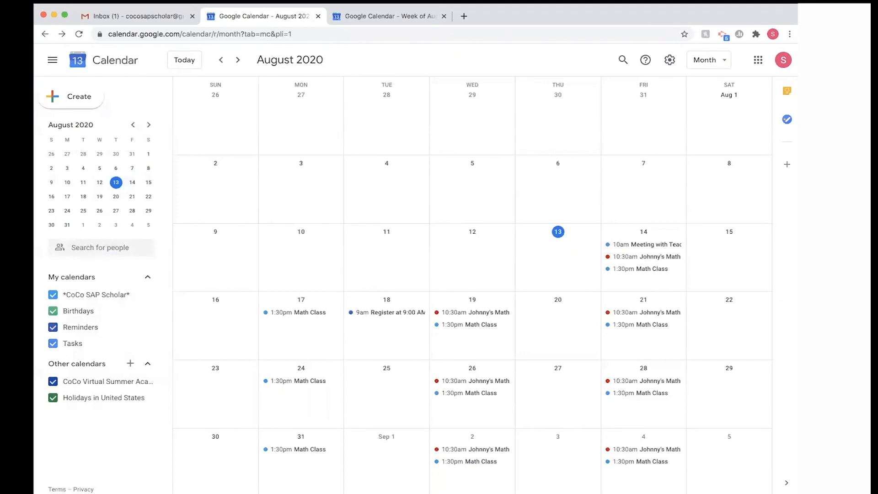